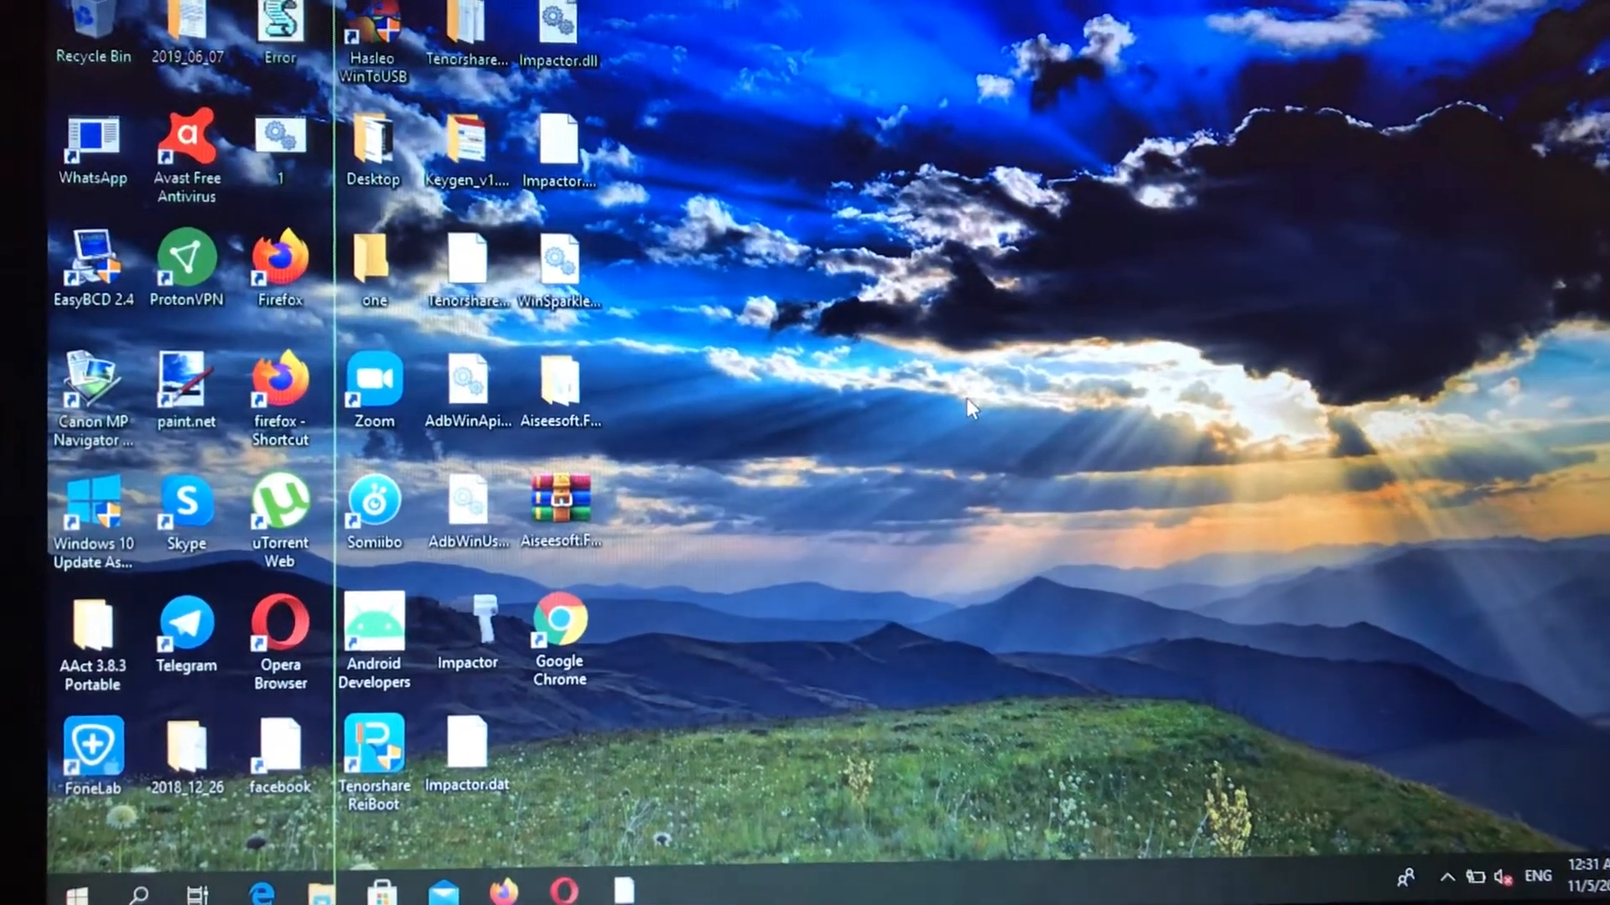
Refresh the desktop using Refresh from its right-click context menu
{"action": "right_click", "coordinate": [971, 407]}
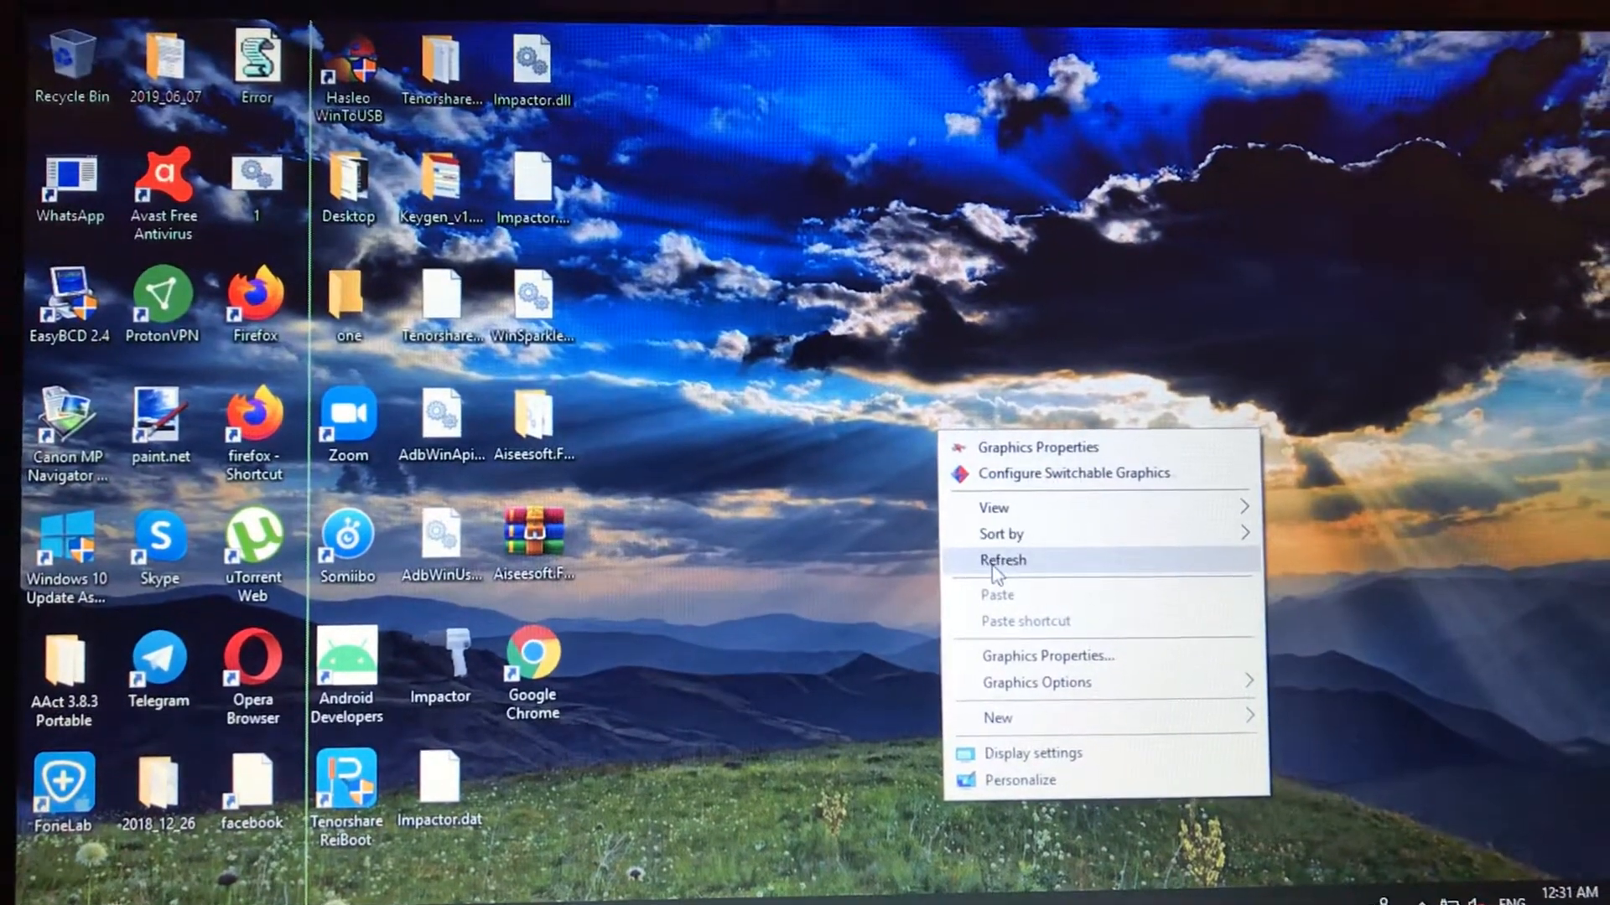
{"action": "left_click", "coordinate": [1001, 560]}
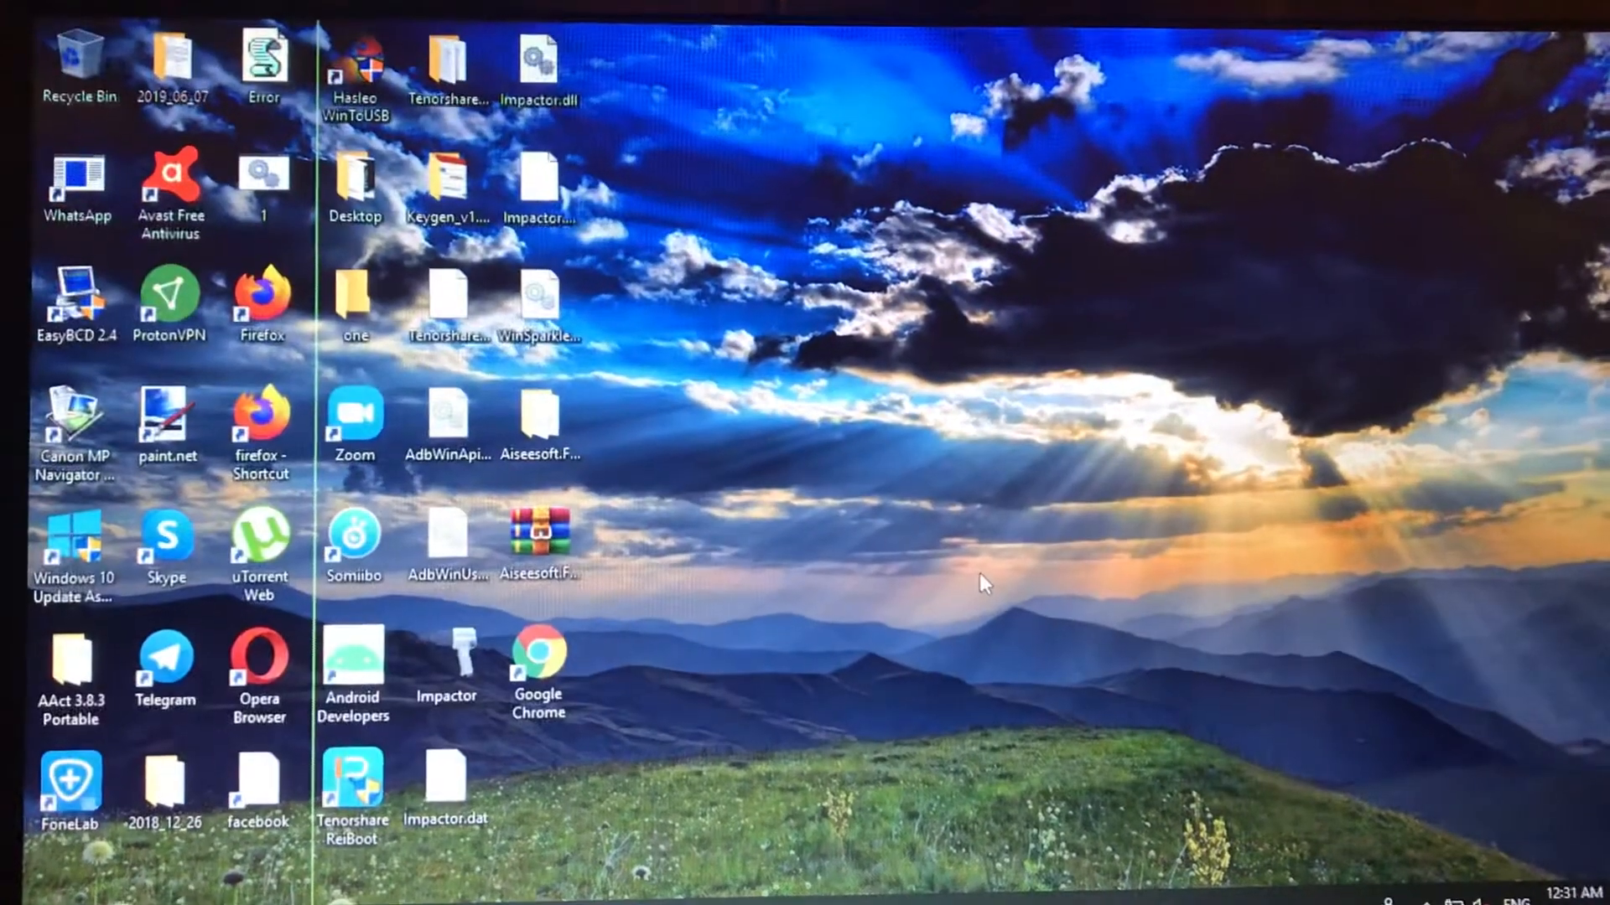